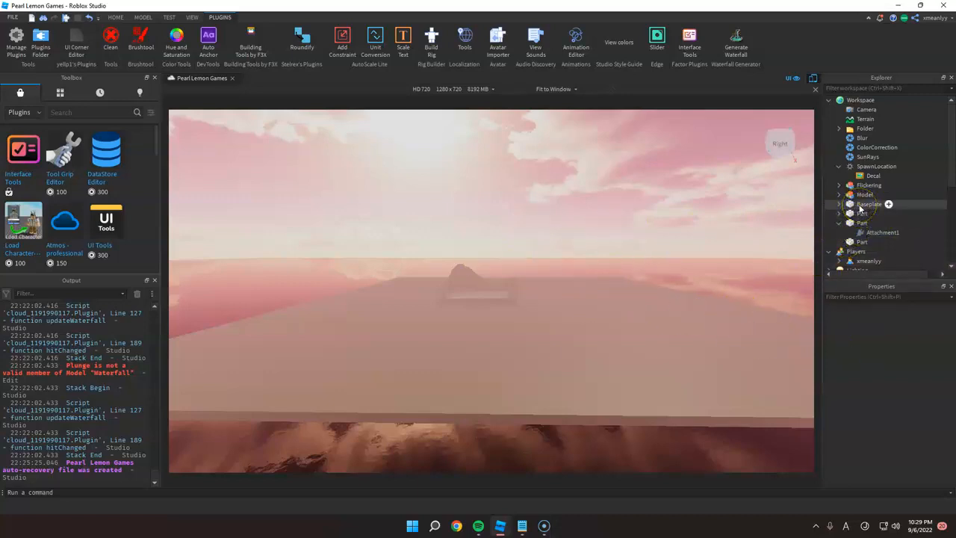
Select Baseplate in the Explorer and scroll down to its Shape property, currently Block.
{"action": "left_click", "coordinate": [868, 204]}
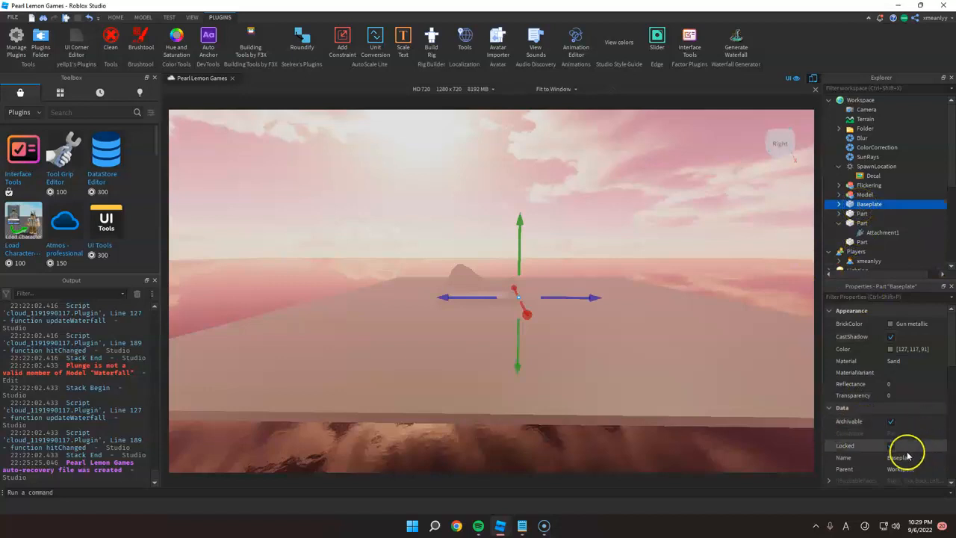
{"action": "scroll", "scroll_direction": "down", "scroll_amount": 3}
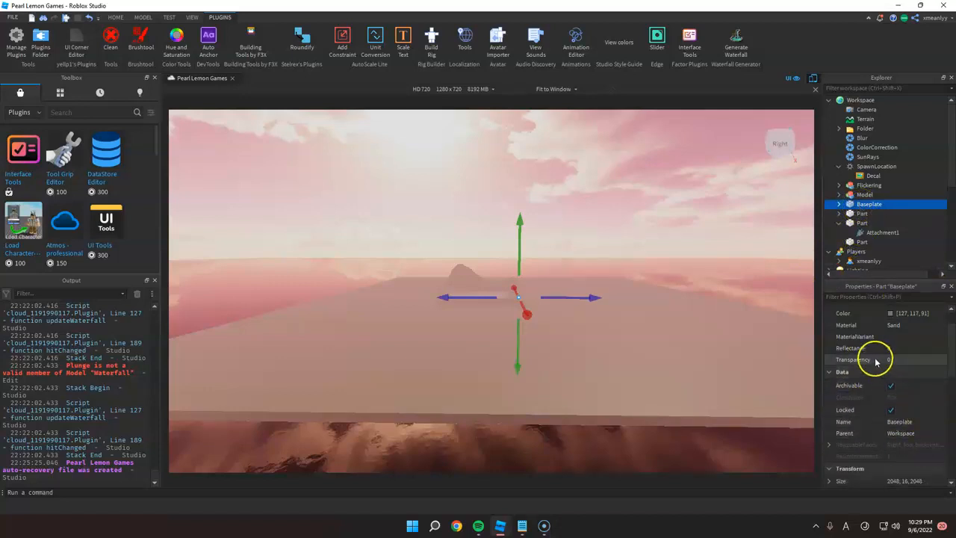
{"action": "scroll", "scroll_direction": "down", "scroll_amount": 3}
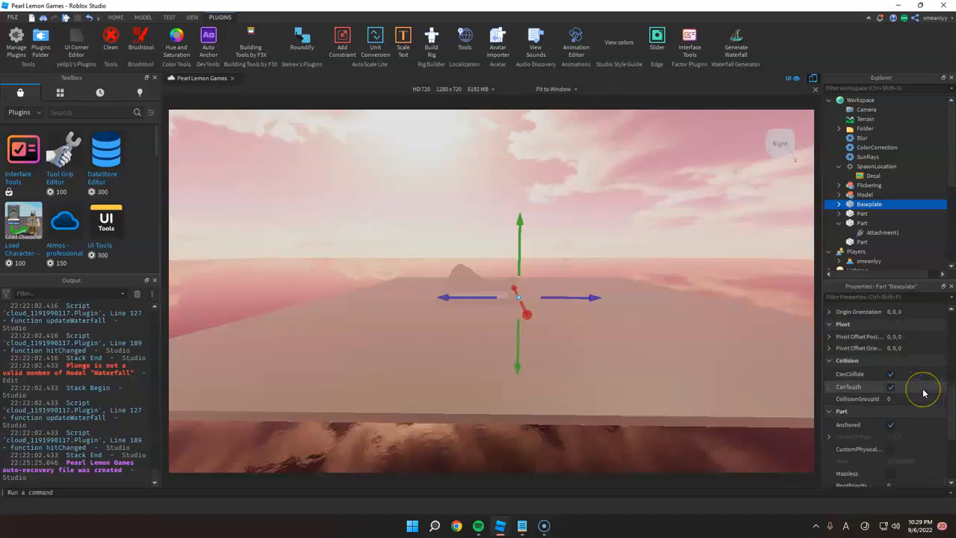
{"action": "scroll", "scroll_direction": "down", "scroll_amount": 3}
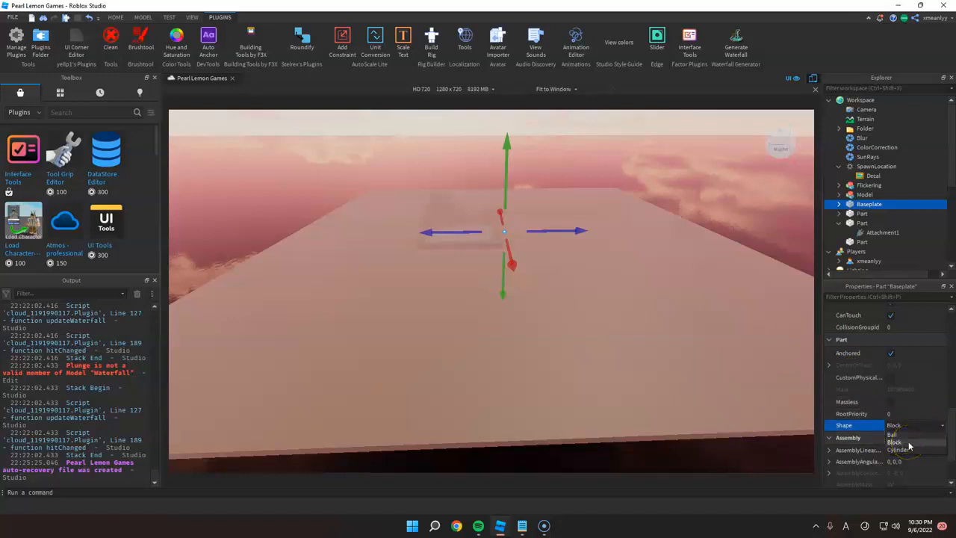
Set the Baseplate's Shape property to Ball.
{"action": "left_click", "coordinate": [892, 434]}
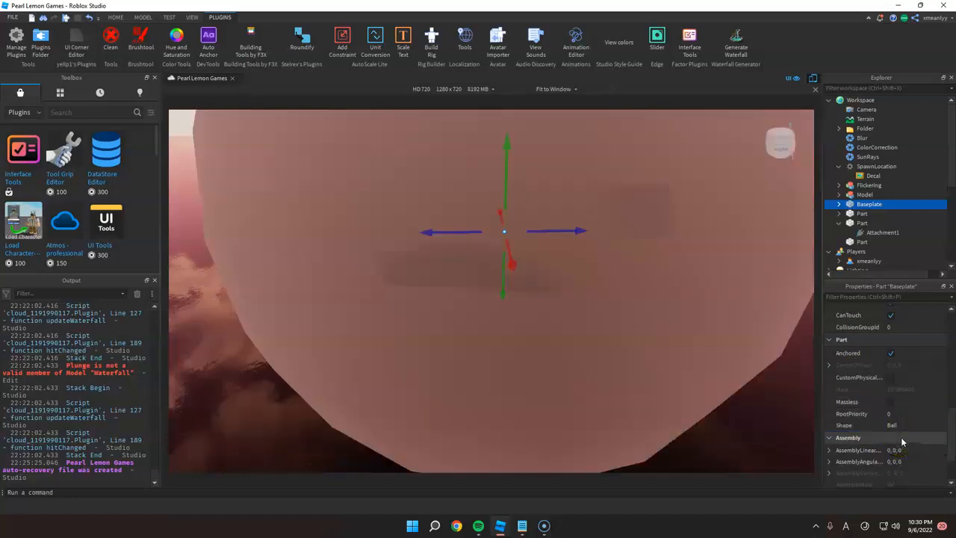